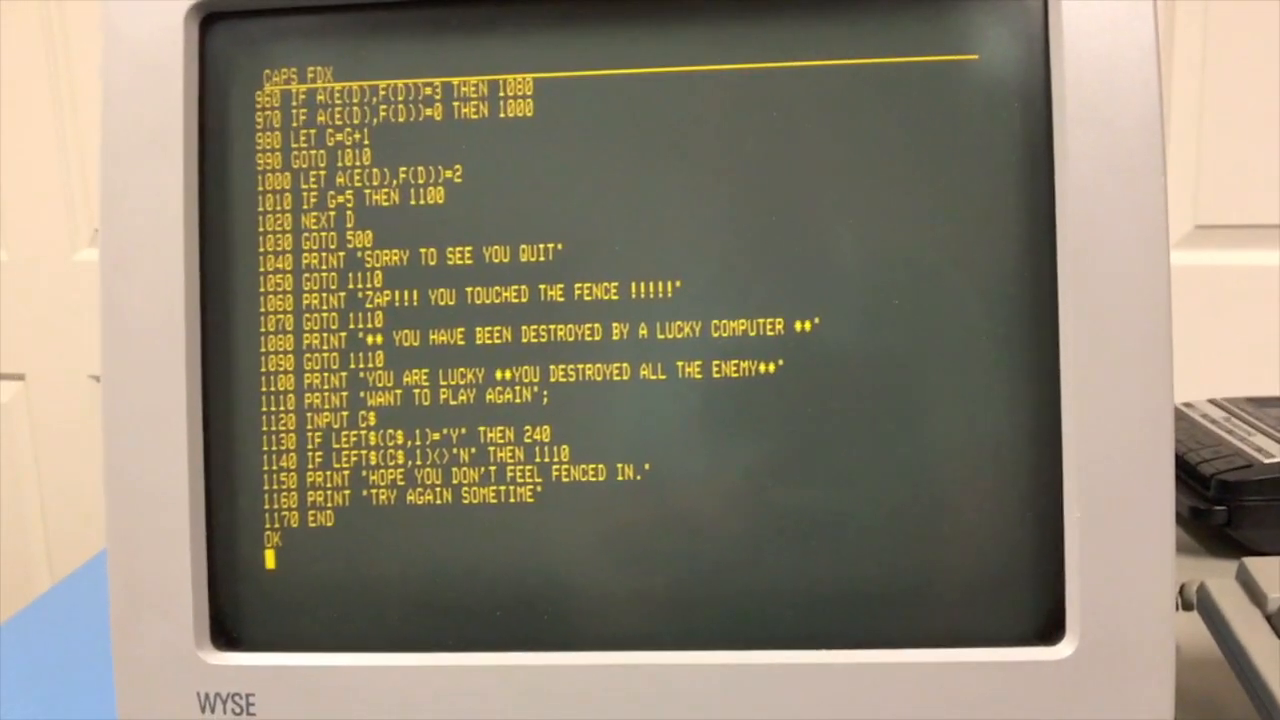
# Run the Chase game without instructions and seed it with random number 9.
pyautogui.write('RUN')
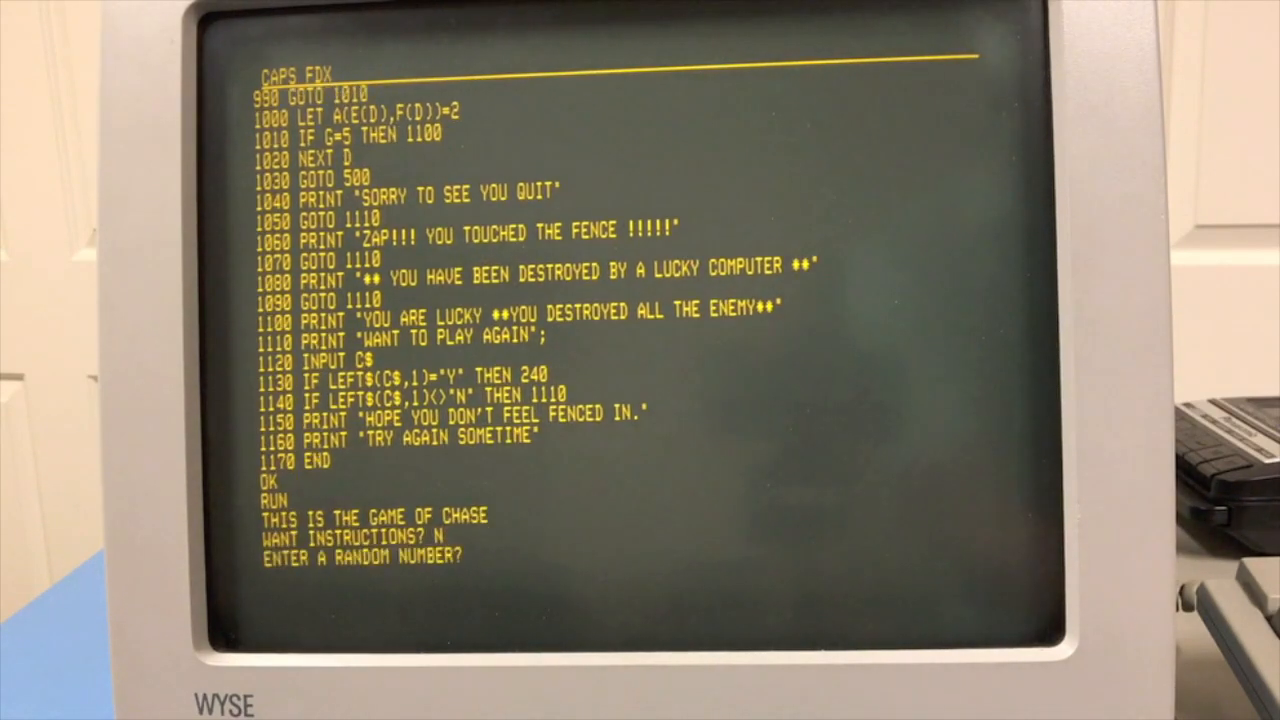
pyautogui.write('9')
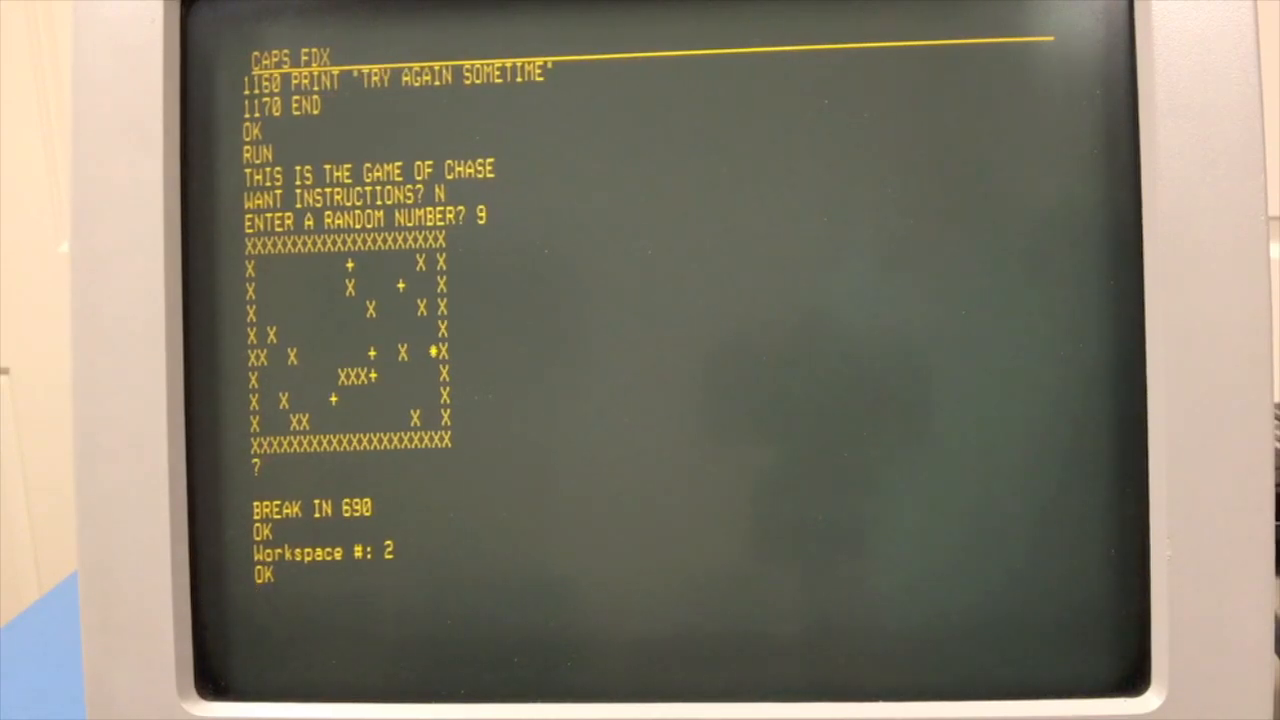
# Begin entering a command at the OK prompt after breaking out of Chase.
pyautogui.write('NE')
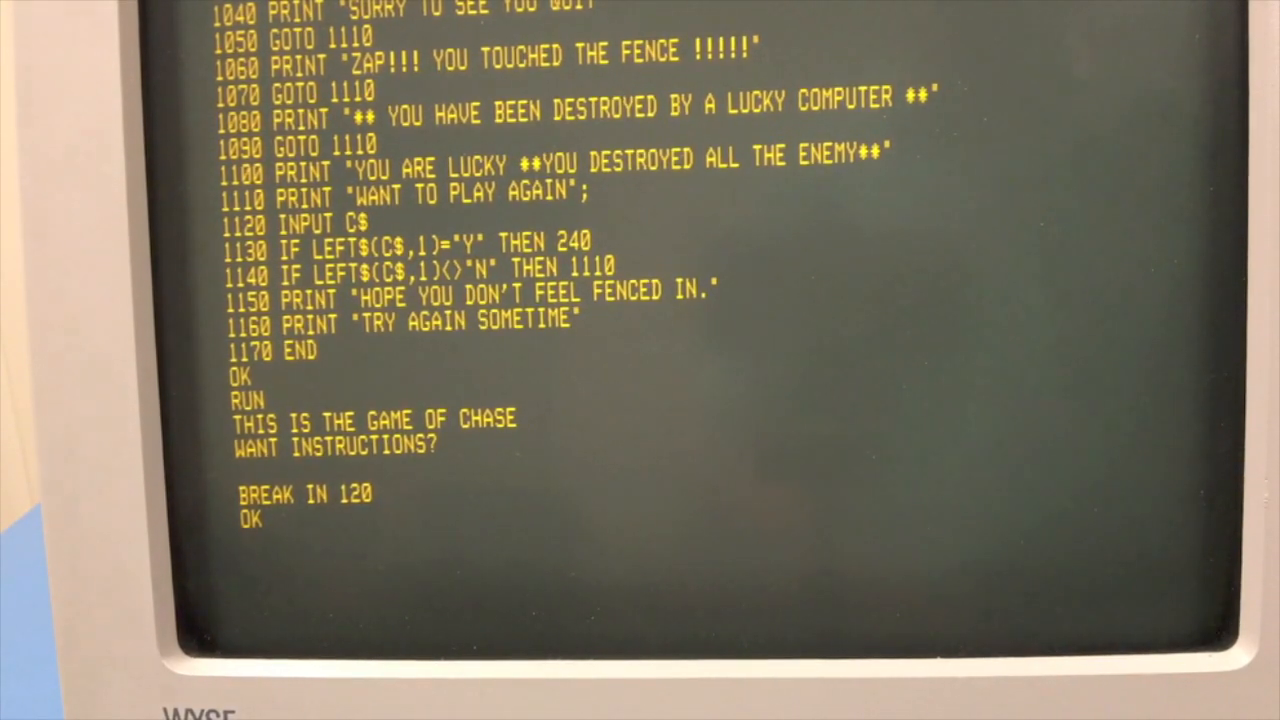
# Clear the Chase program from memory with NEW.
pyautogui.write('NEW')
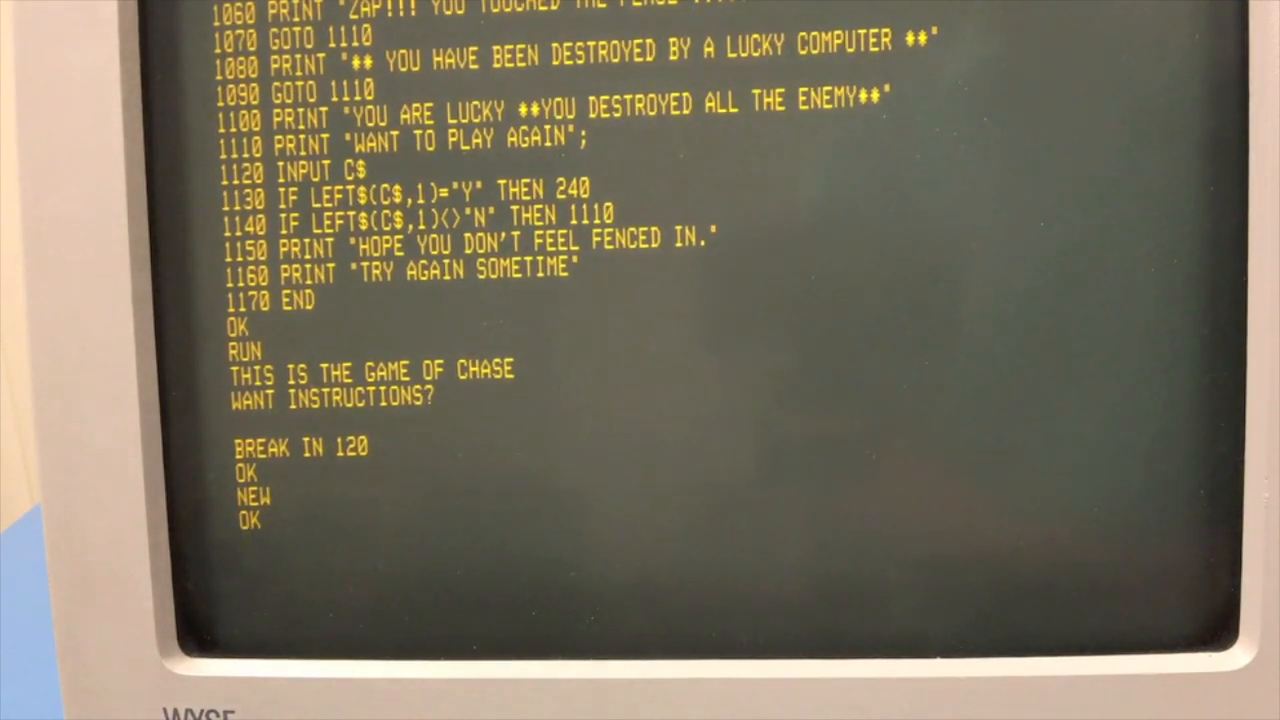
# Confirm LIST shows nothing, check PRINT 2+2 gives 4, and start CLOAD of Lunar Landing.
pyautogui.write('LIST')
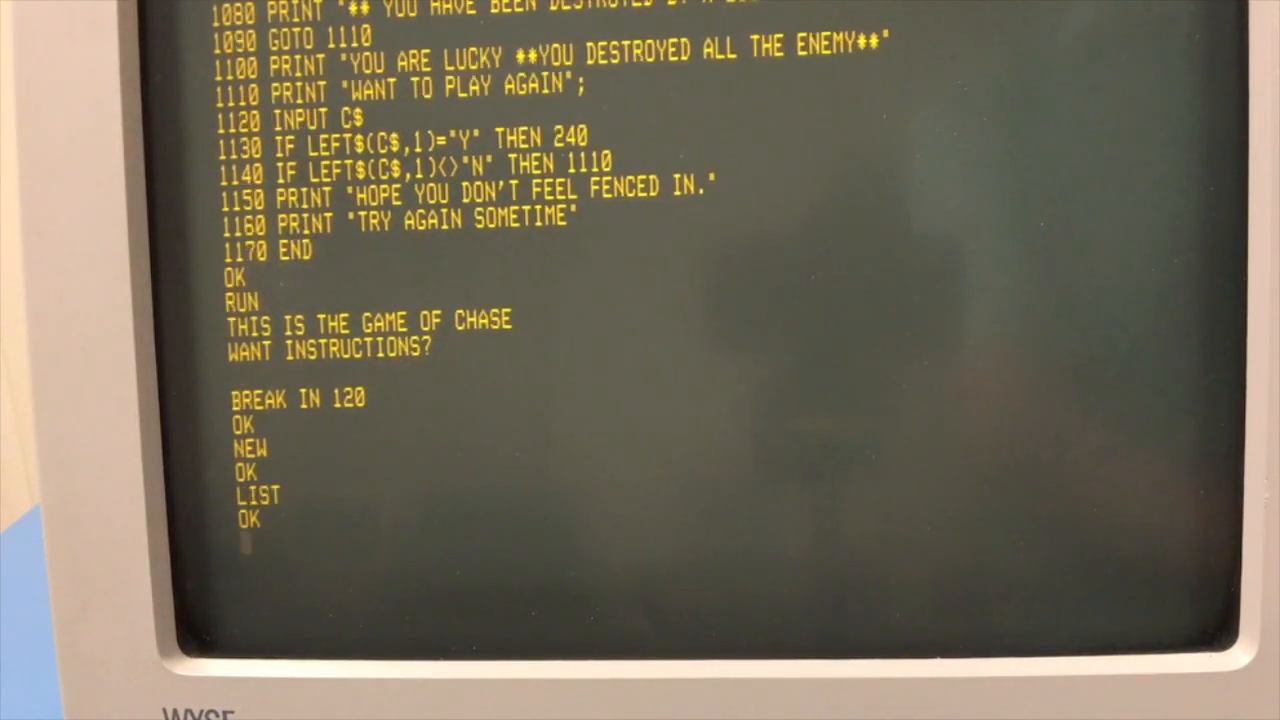
pyautogui.write('PRINT')
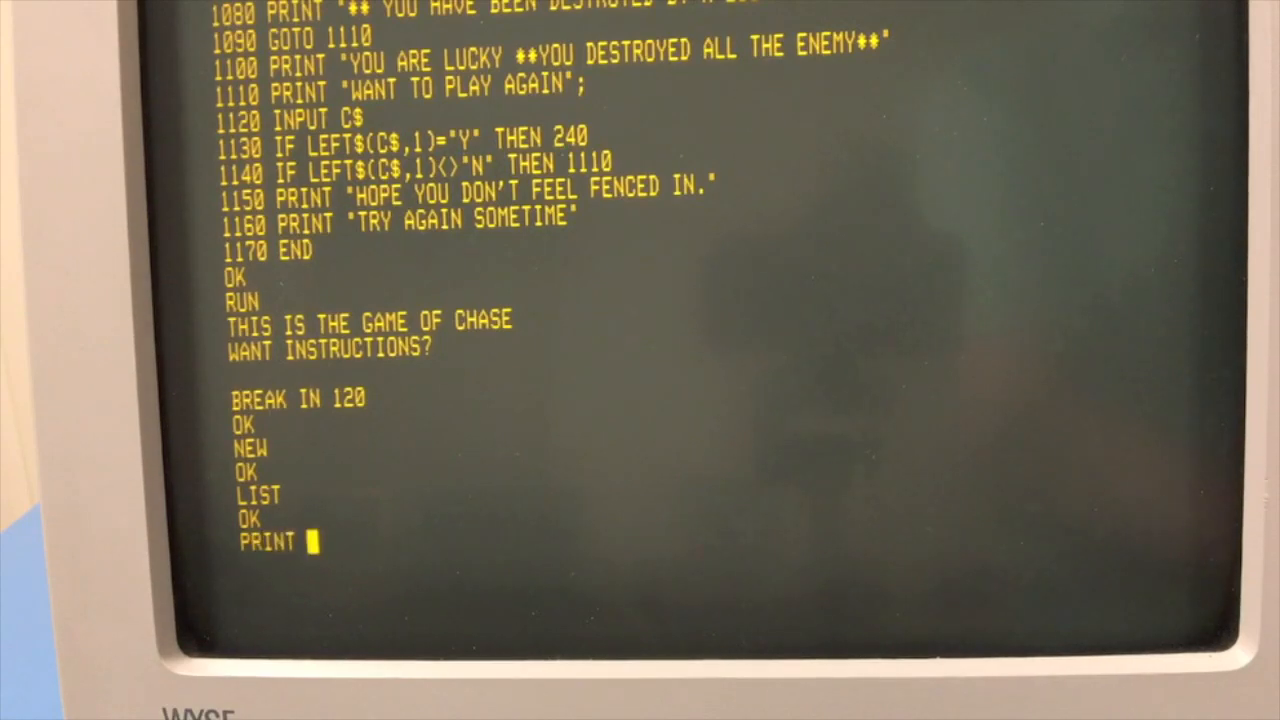
pyautogui.write('2+2')
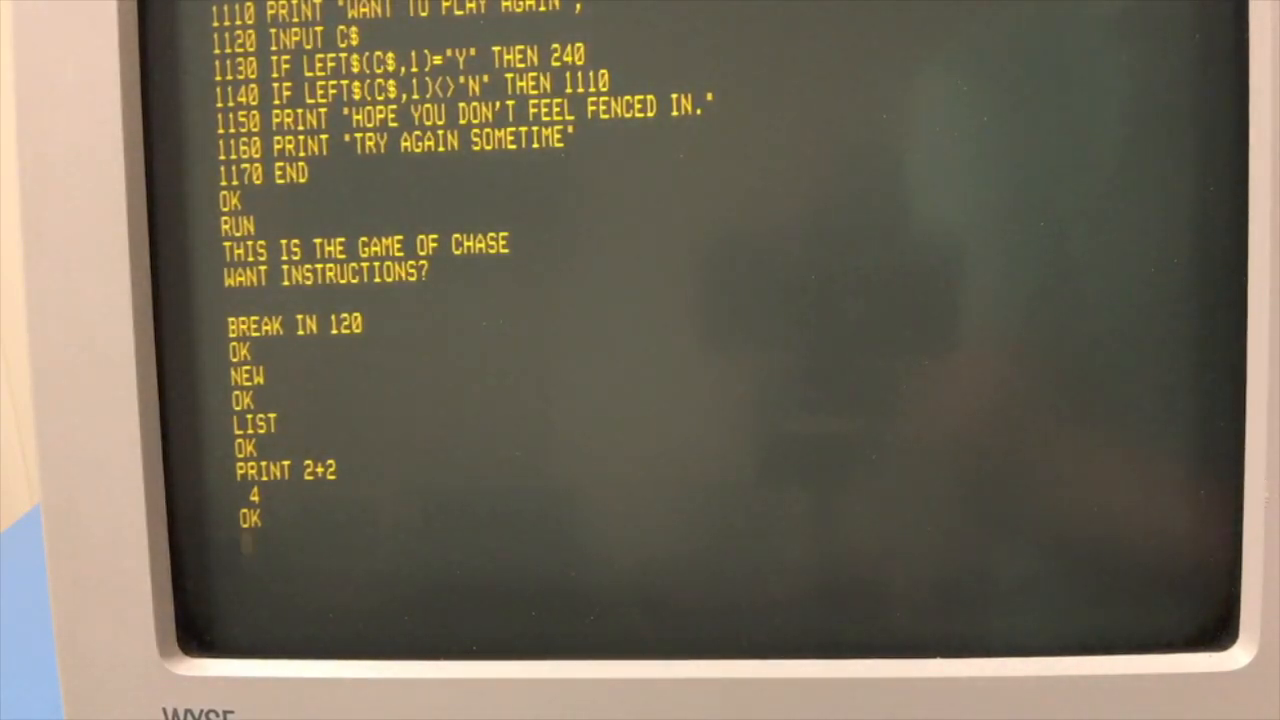
pyautogui.write('CLOAD "')
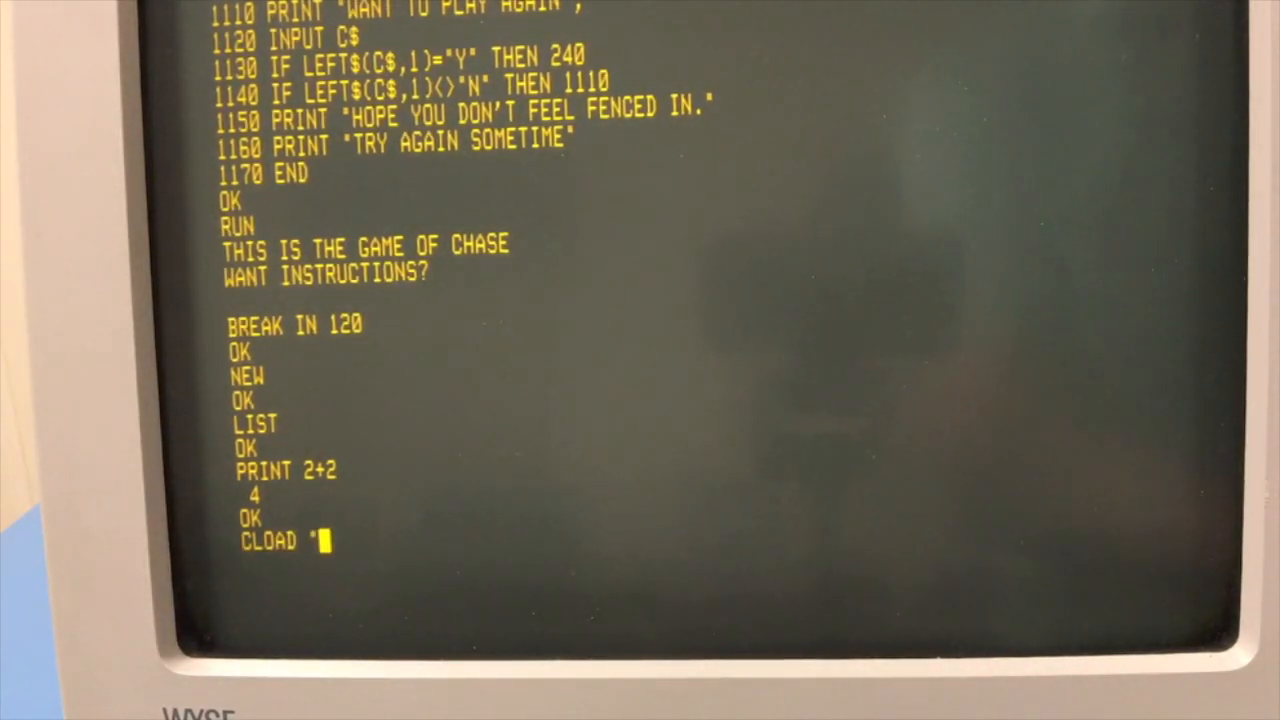
pyautogui.write('L"')
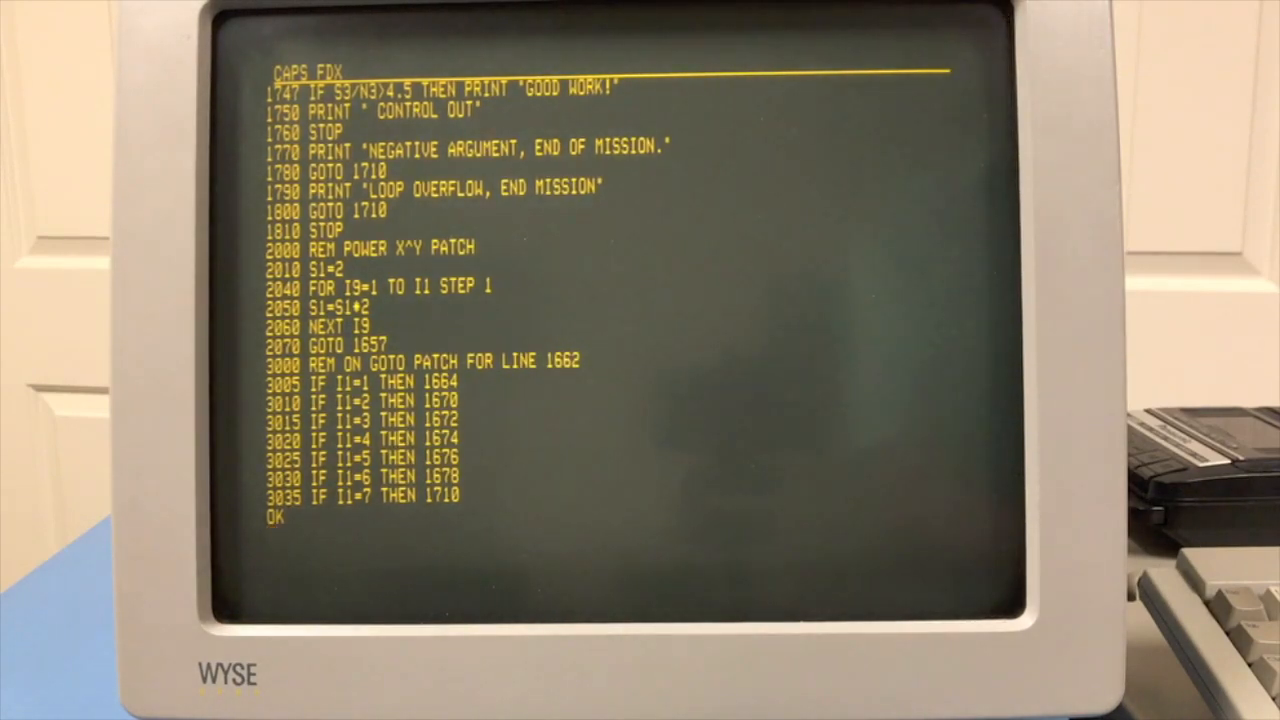
# Run Lunar Landing to touchdown with zero burns, then keep it in workspace 3.
pyautogui.write('RUN')
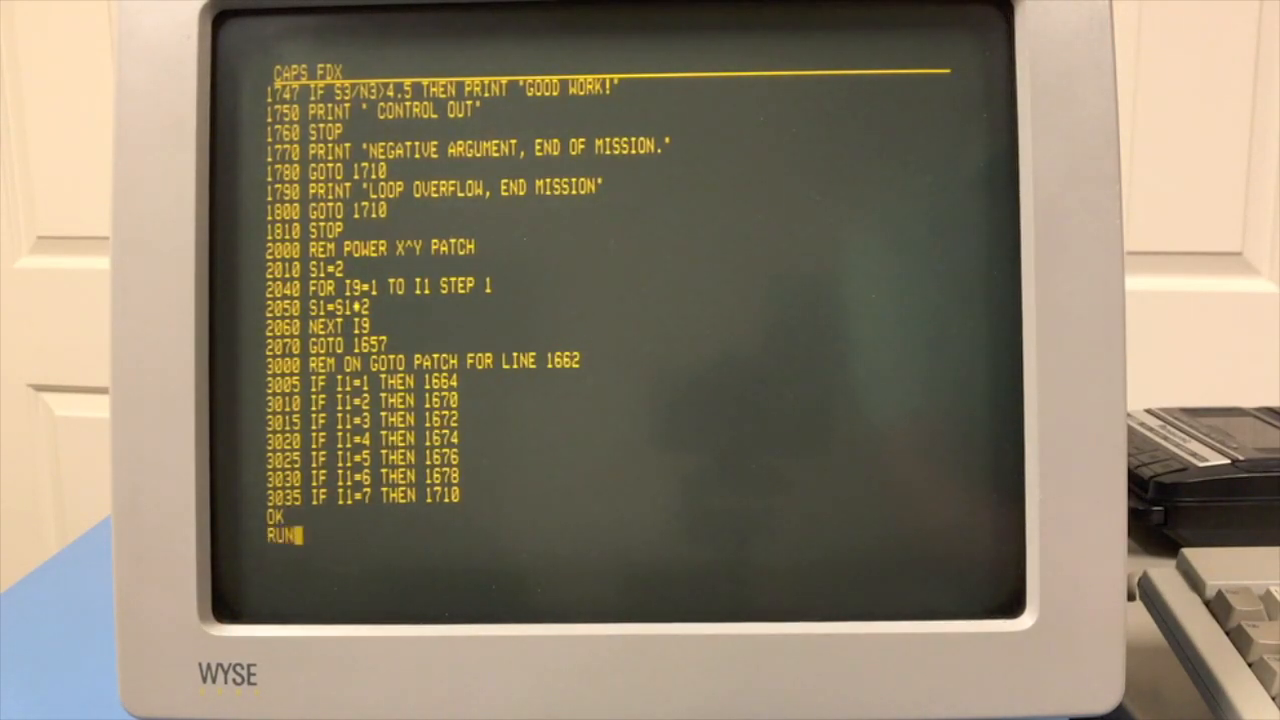
pyautogui.press('enter')
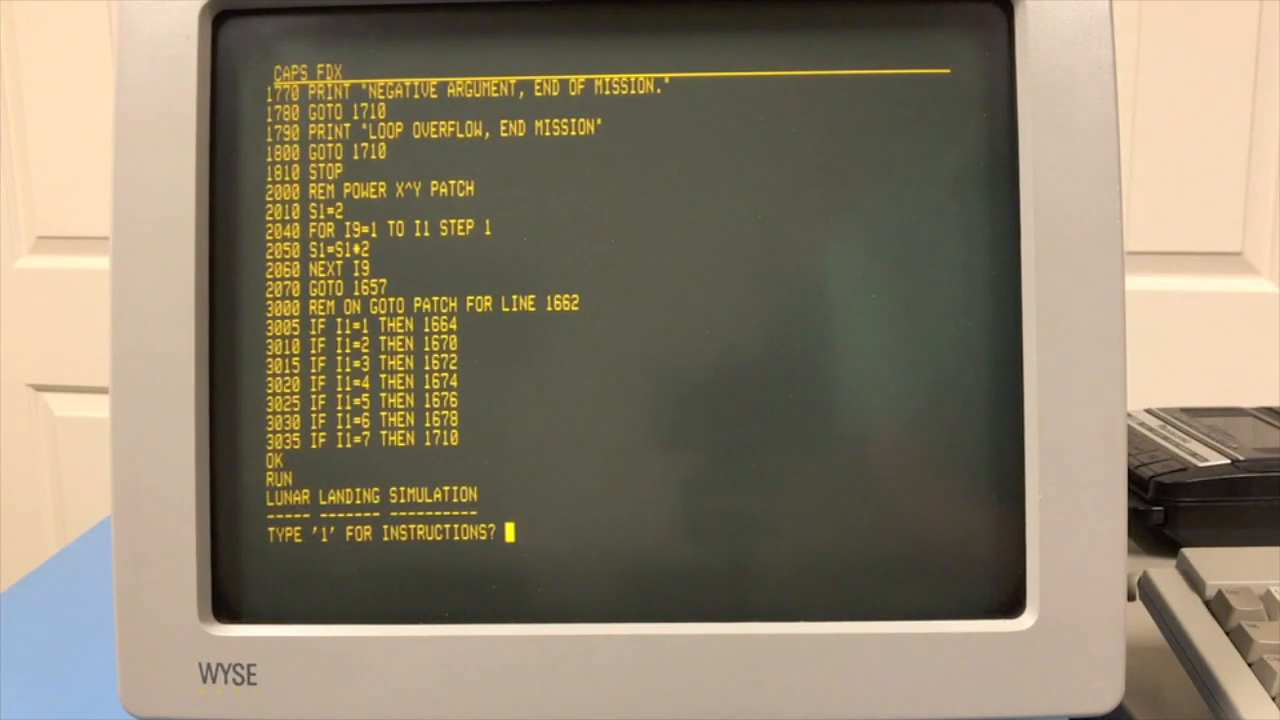
pyautogui.write('0')
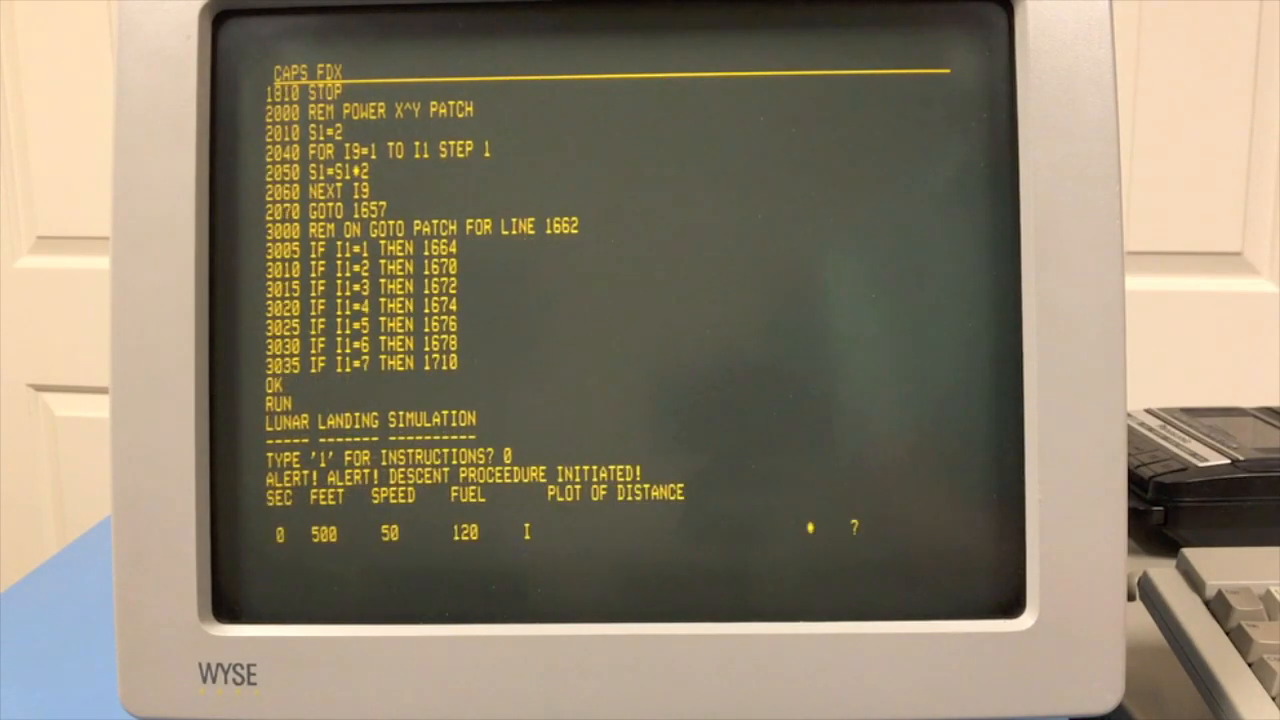
pyautogui.write('0 I * ? 0')
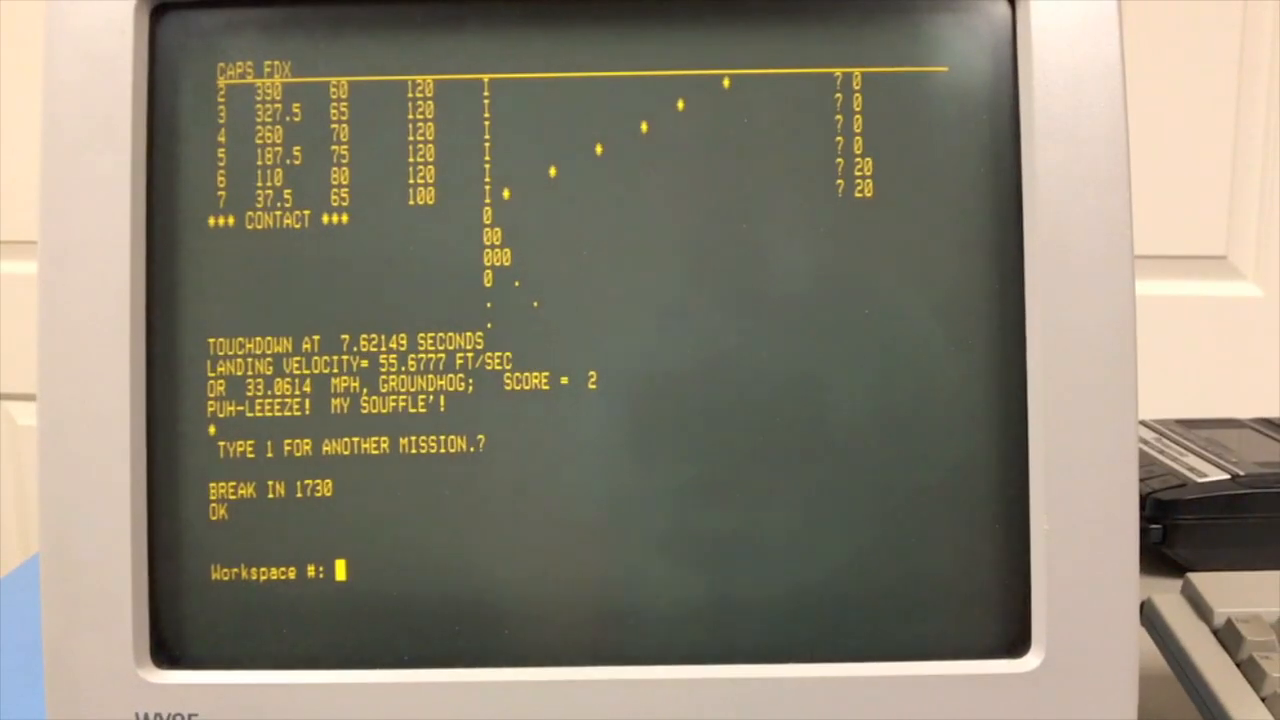
pyautogui.write('3')
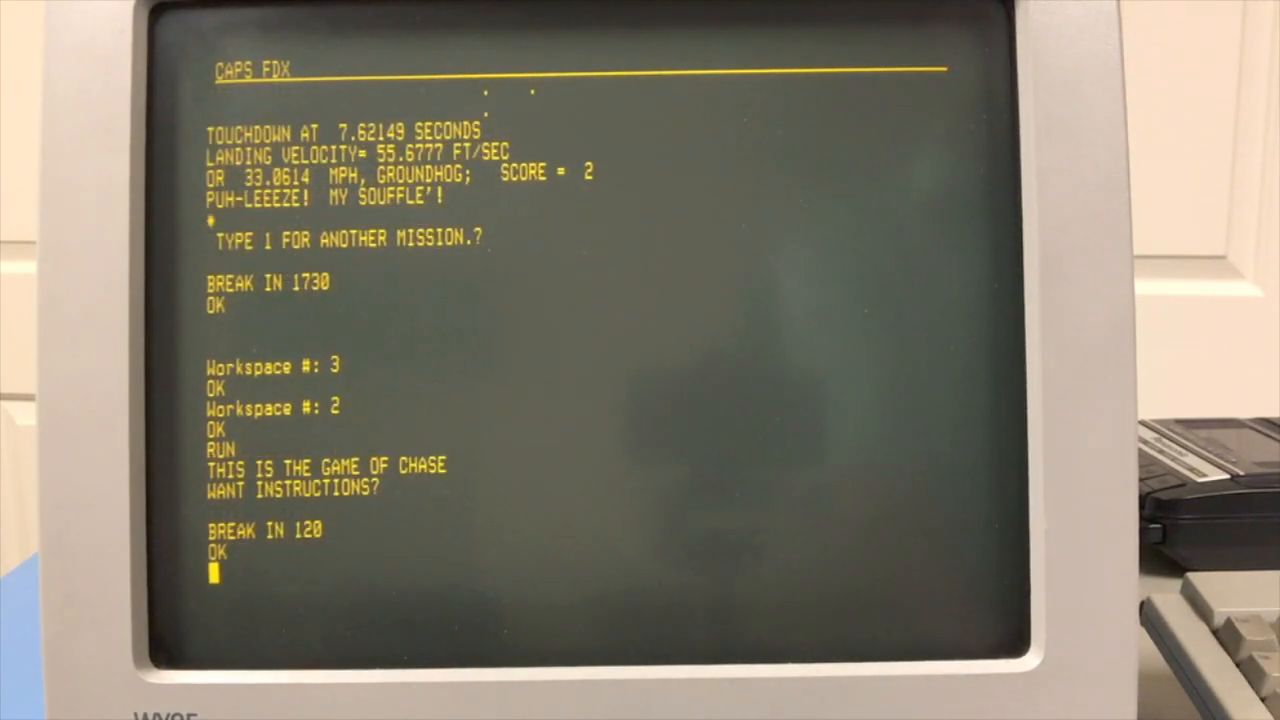
# Reload Lunar Landing from workspace 3, run it and break at line 1040.
pyautogui.press('enter')
pyautogui.write('RUN')
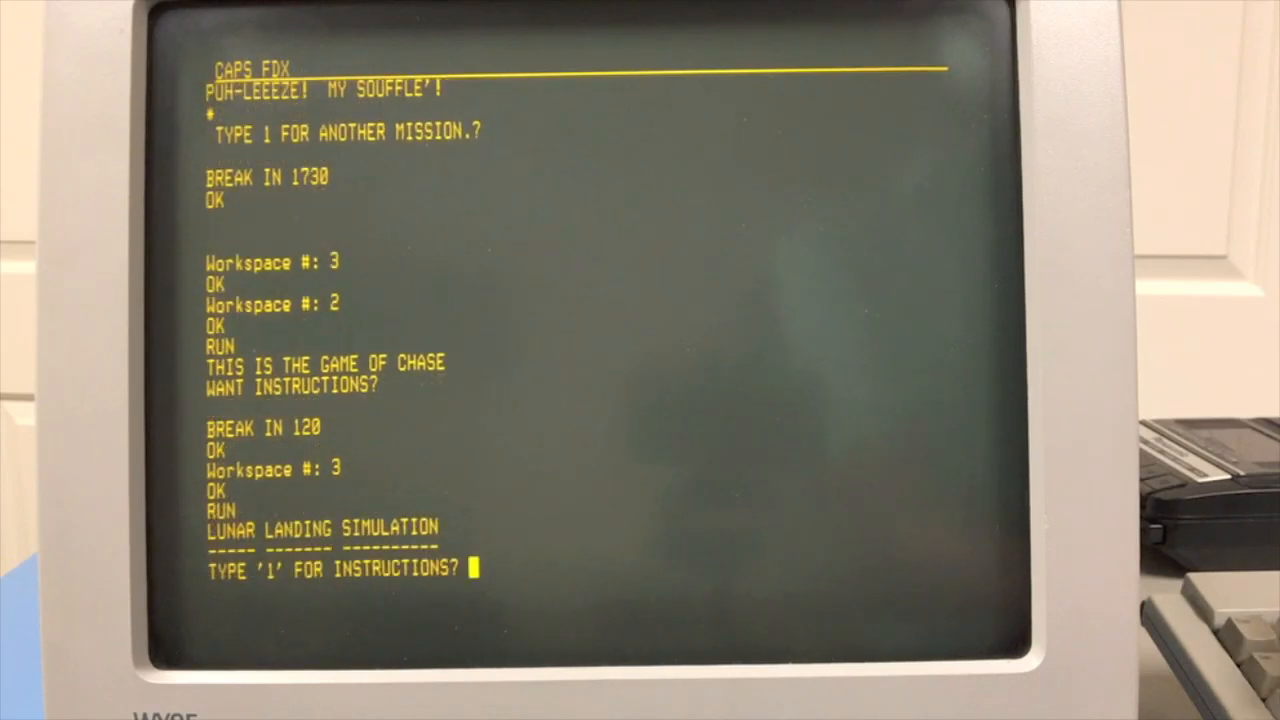
pyautogui.press('Return')
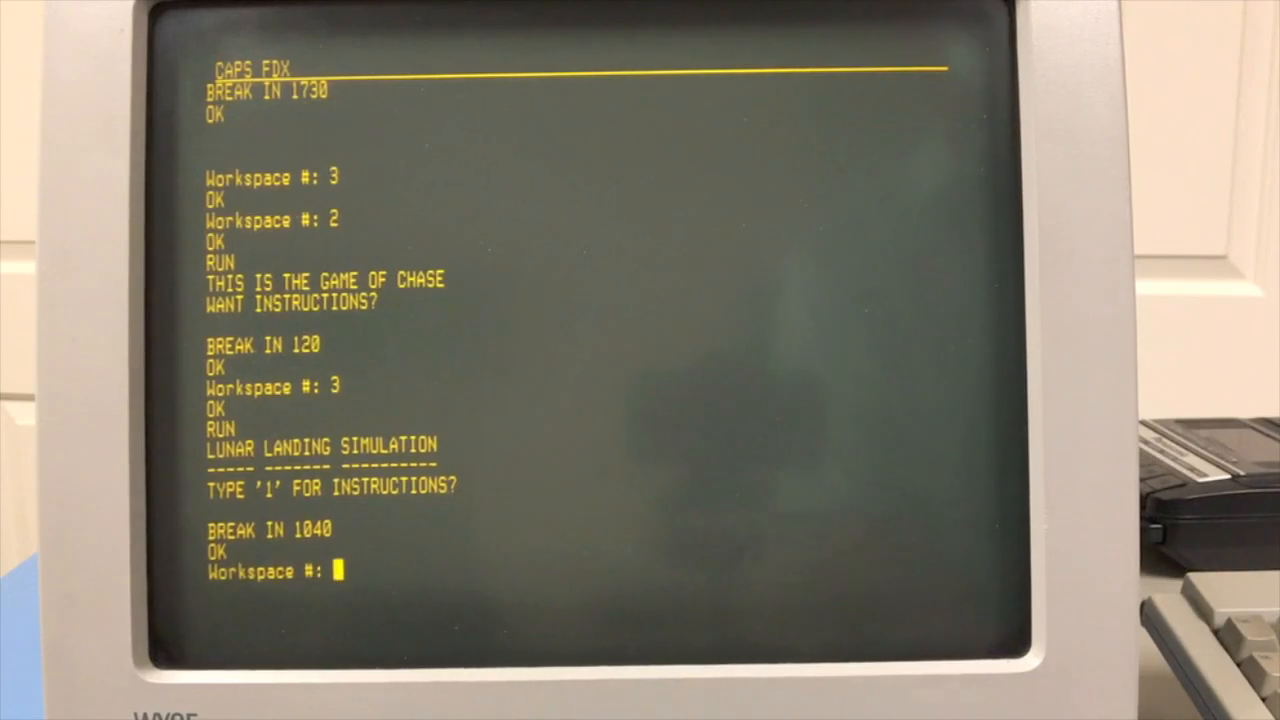
# Load Star Trek from workspace 4, seed it with 98 and request long range sensors (command 3).
pyautogui.write('4')
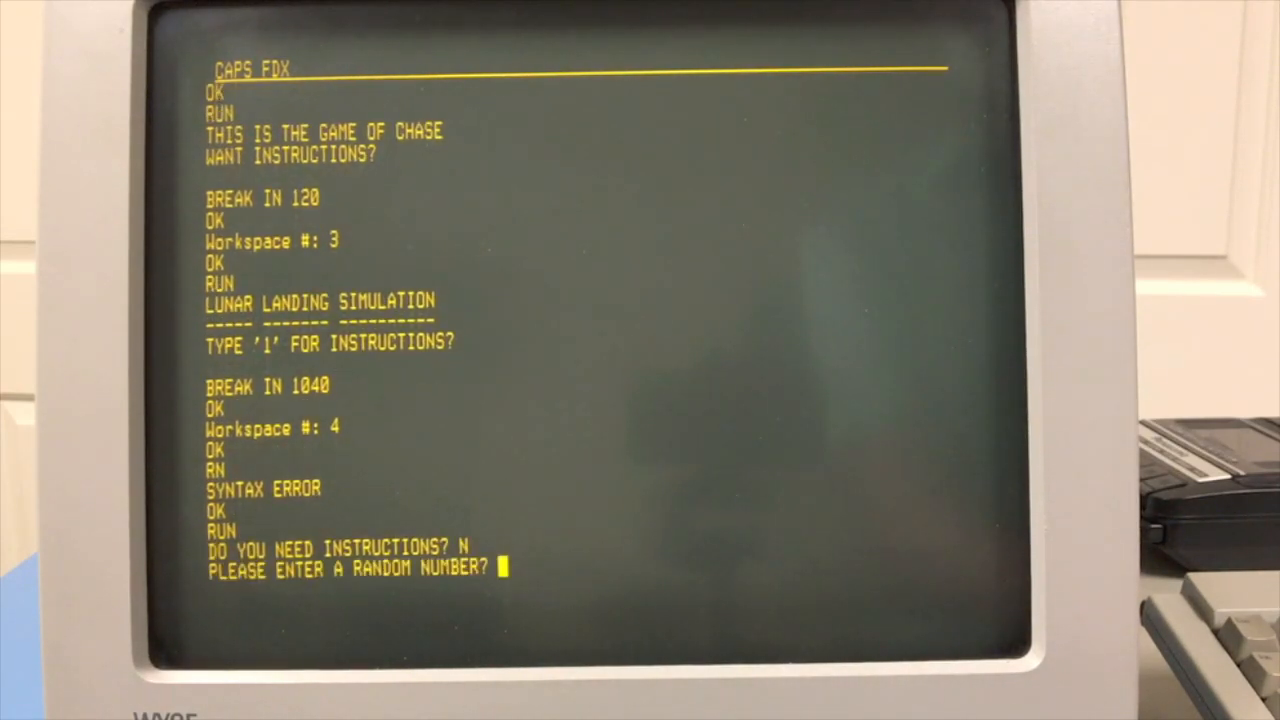
pyautogui.write('98')
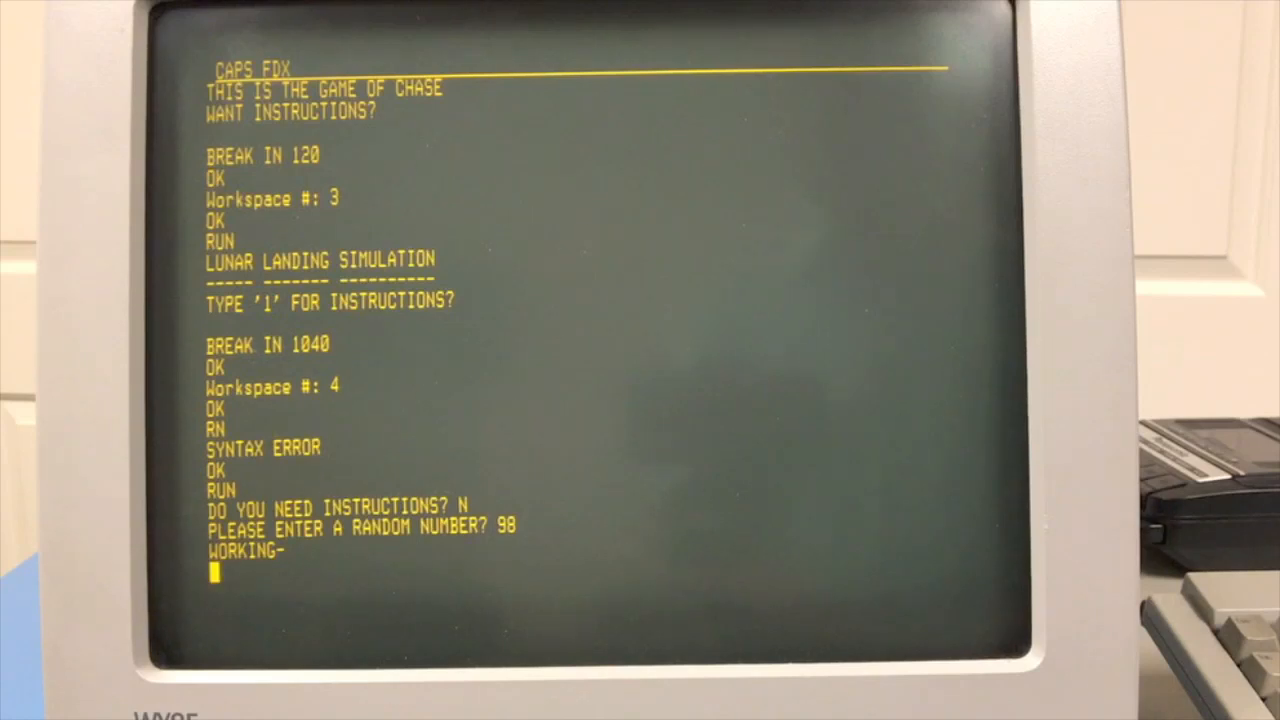
pyautogui.write('ARTREK')
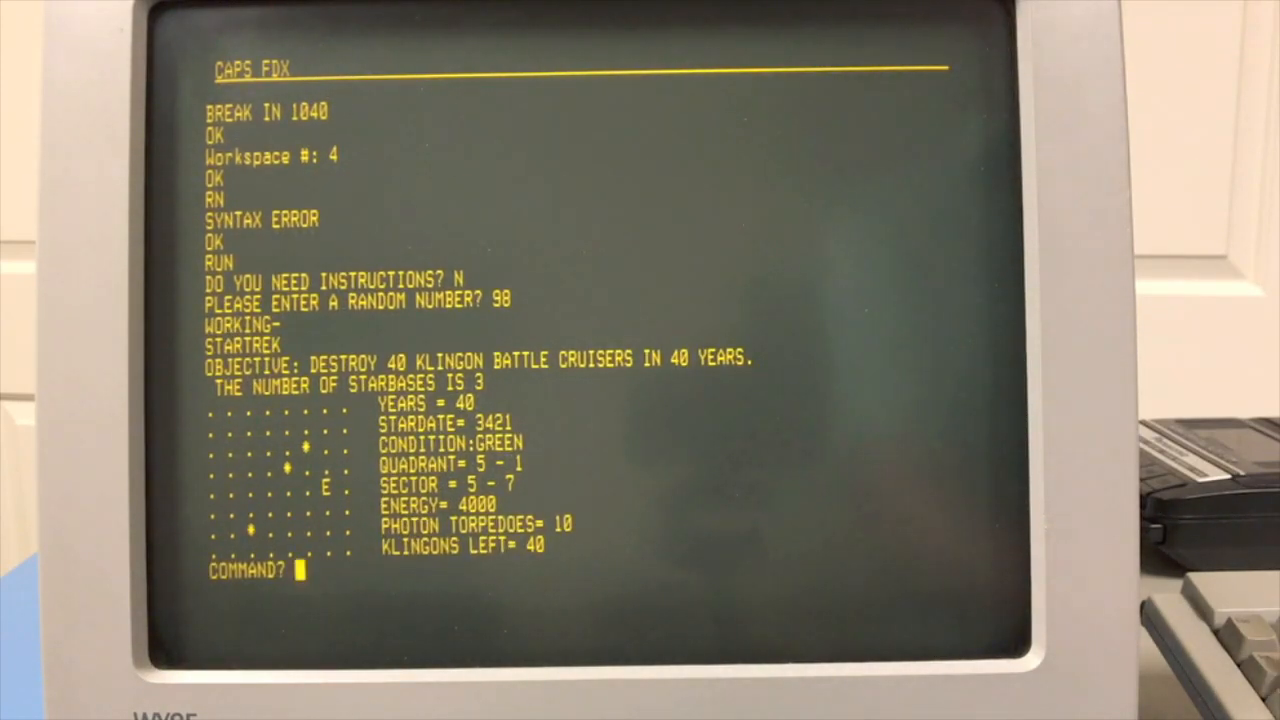
pyautogui.write('3')
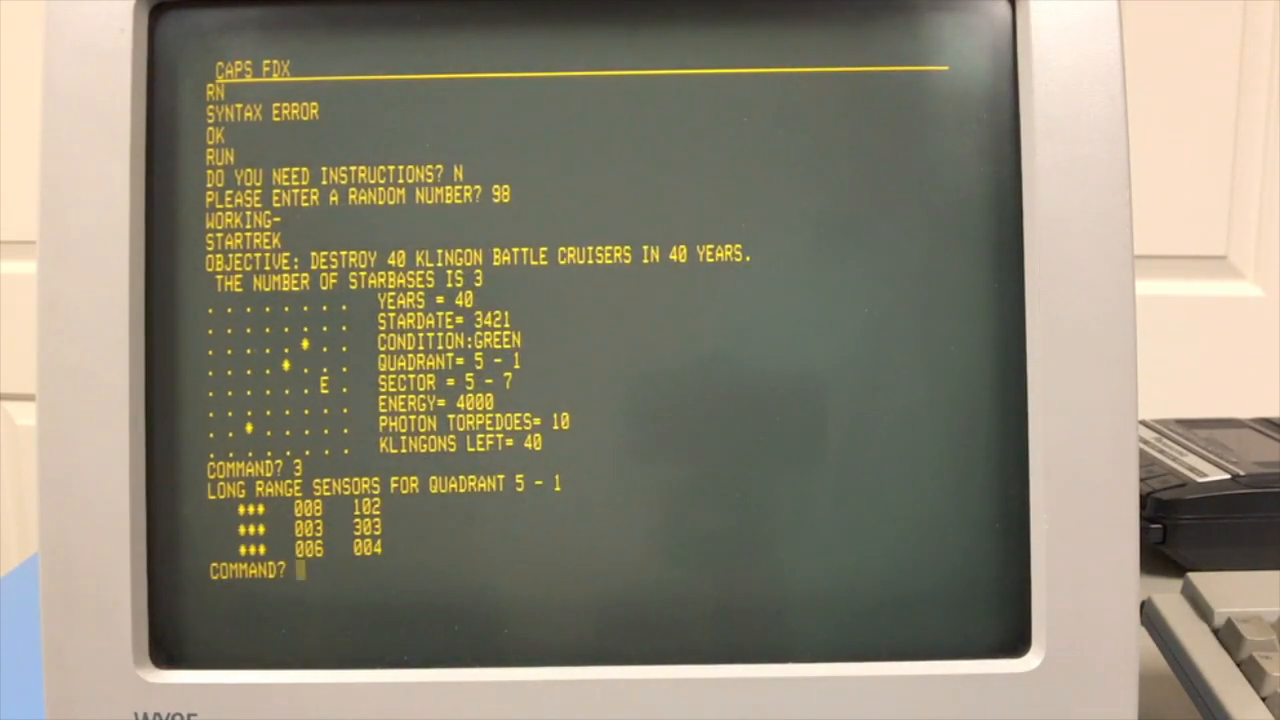
# Break Star Trek at the COMMAND? prompt, halting at line 730.
pyautogui.press('ctrl+c')
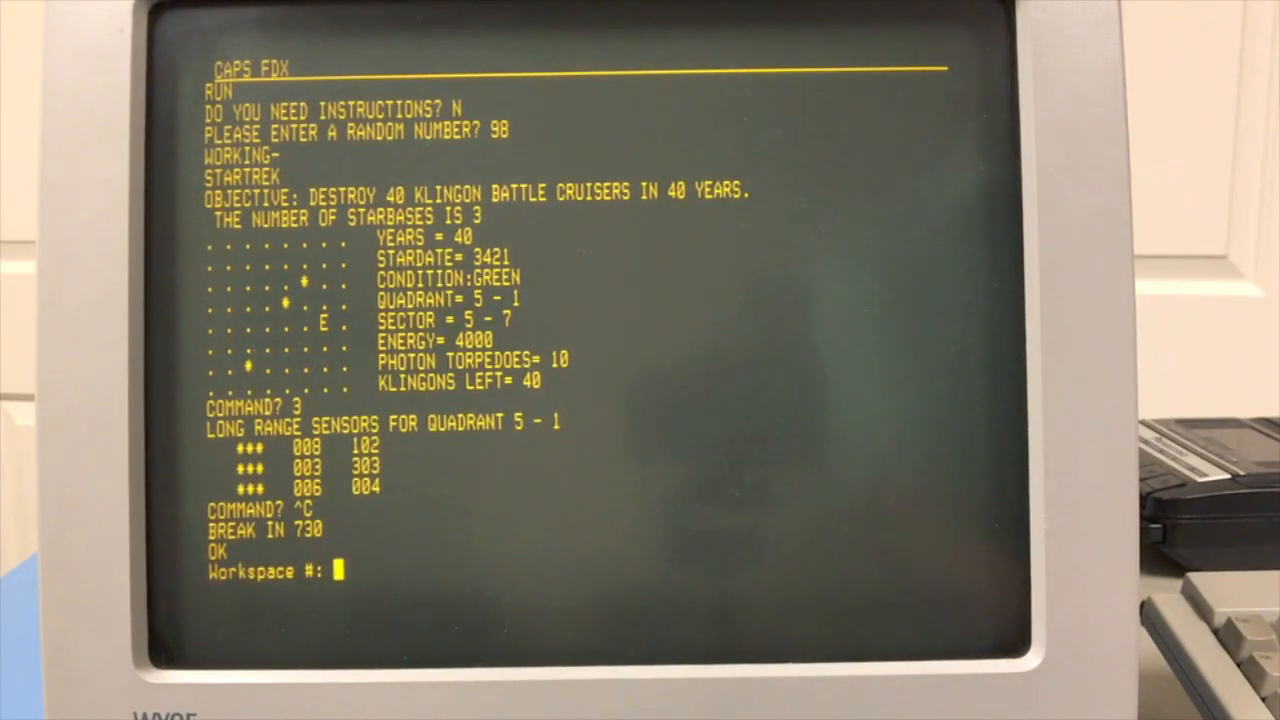
# Switch to workspace 0's assembler and print source lines 1-20 of the FD3712 equates.
pyautogui.write('0')
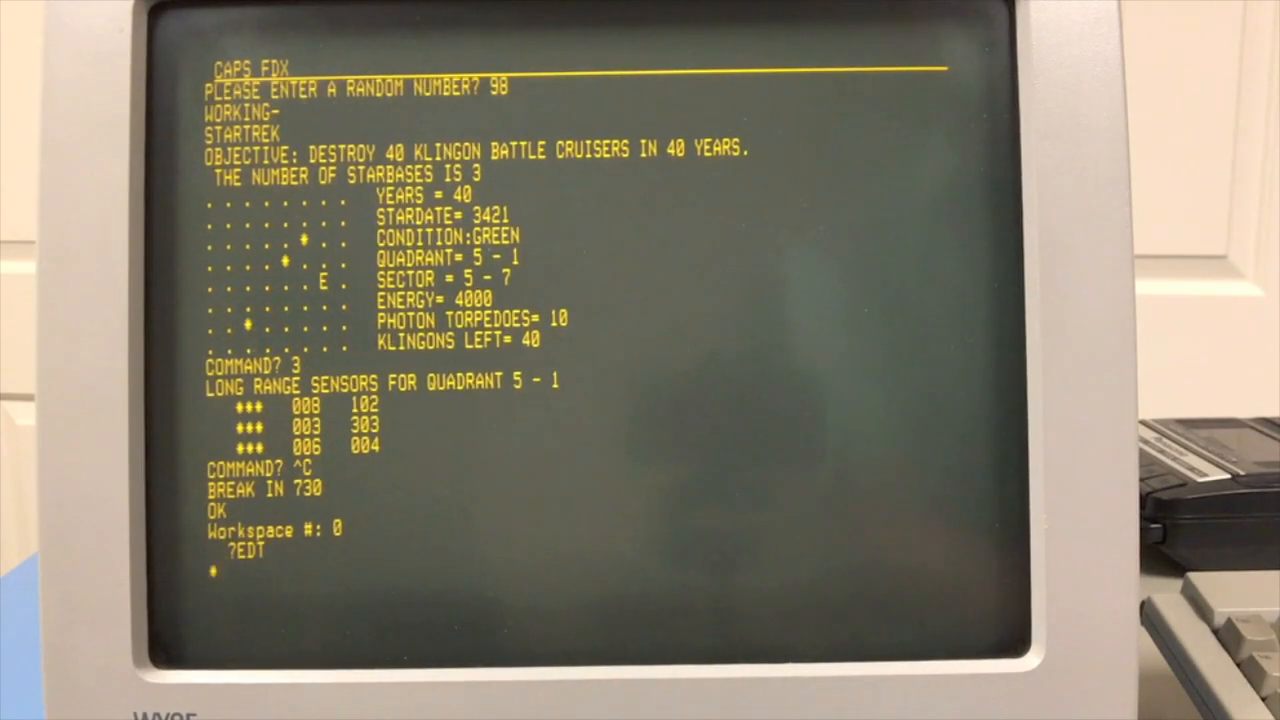
pyautogui.write('P1,20')
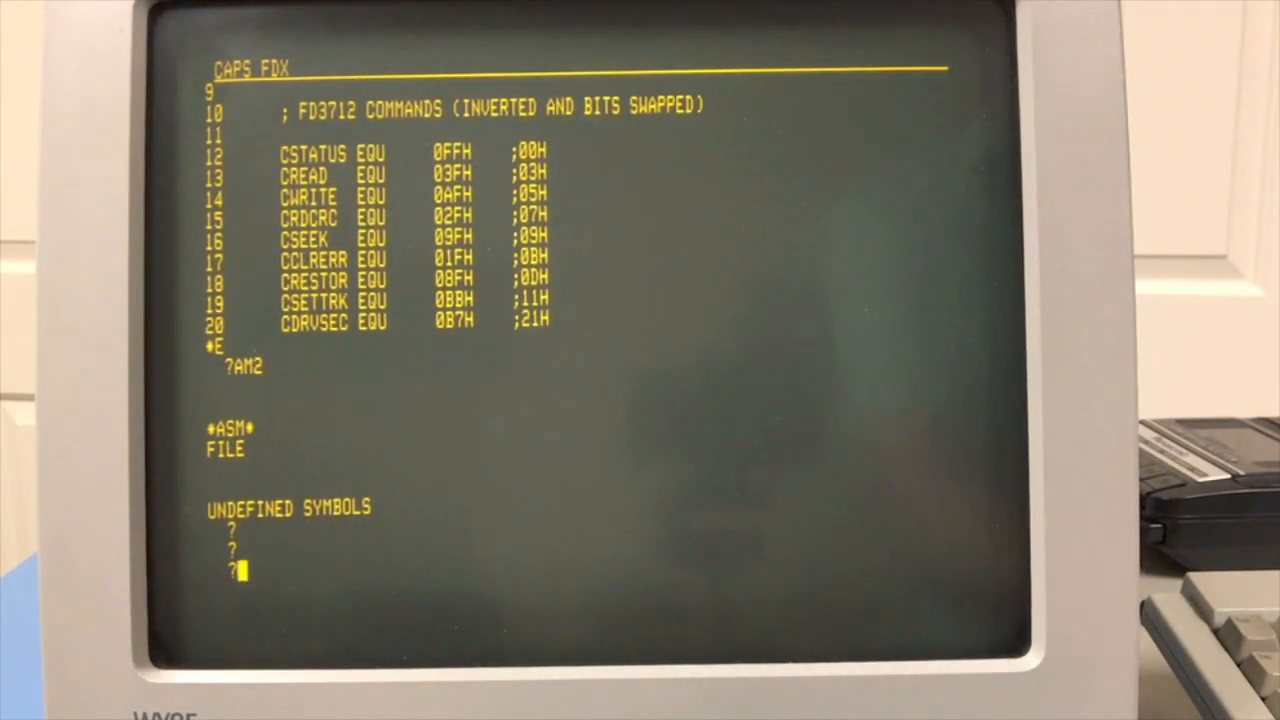
# LOAD 4 from the assembler to bring back Star Trek, run it and answer N to instructions.
pyautogui.write('LOAD 4')
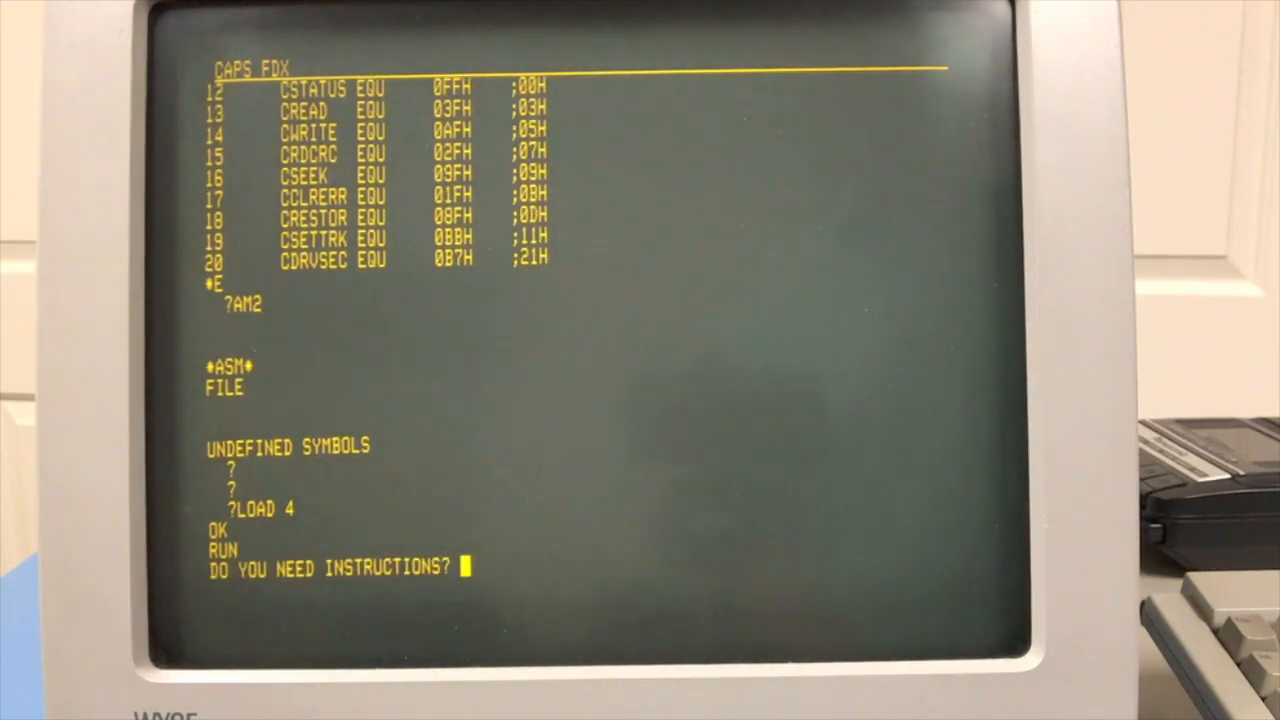
pyautogui.write('N')
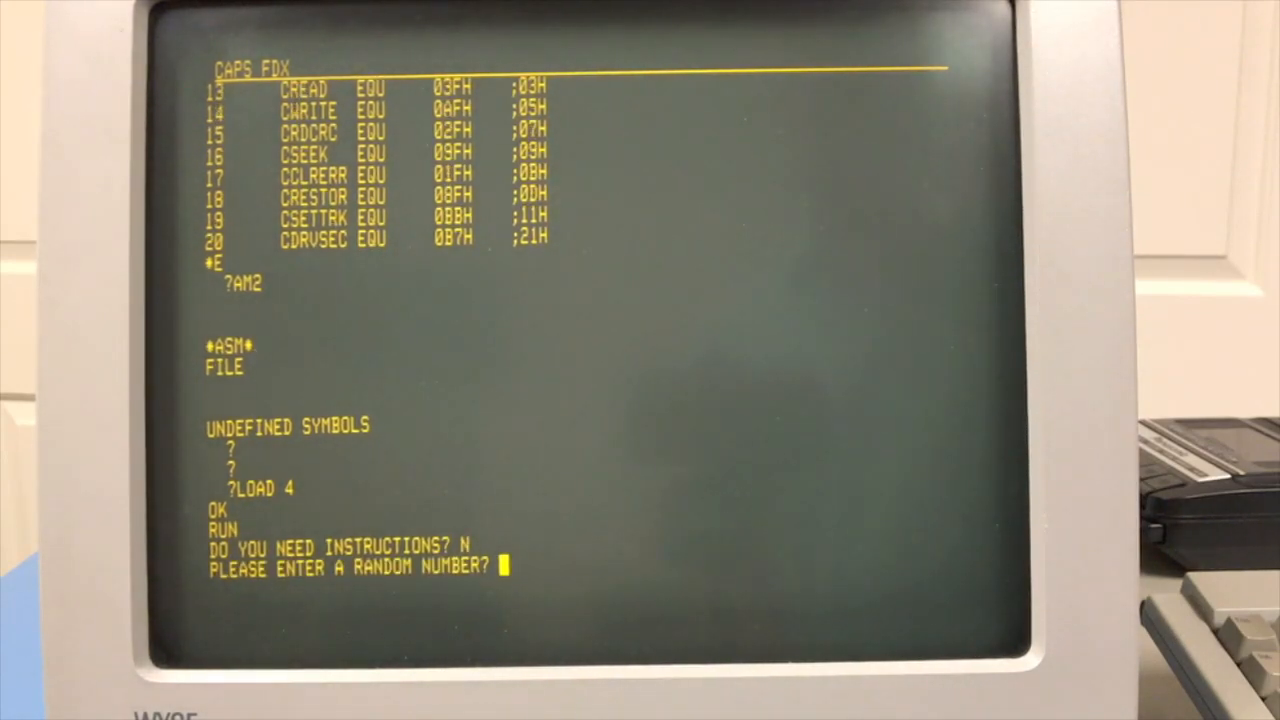